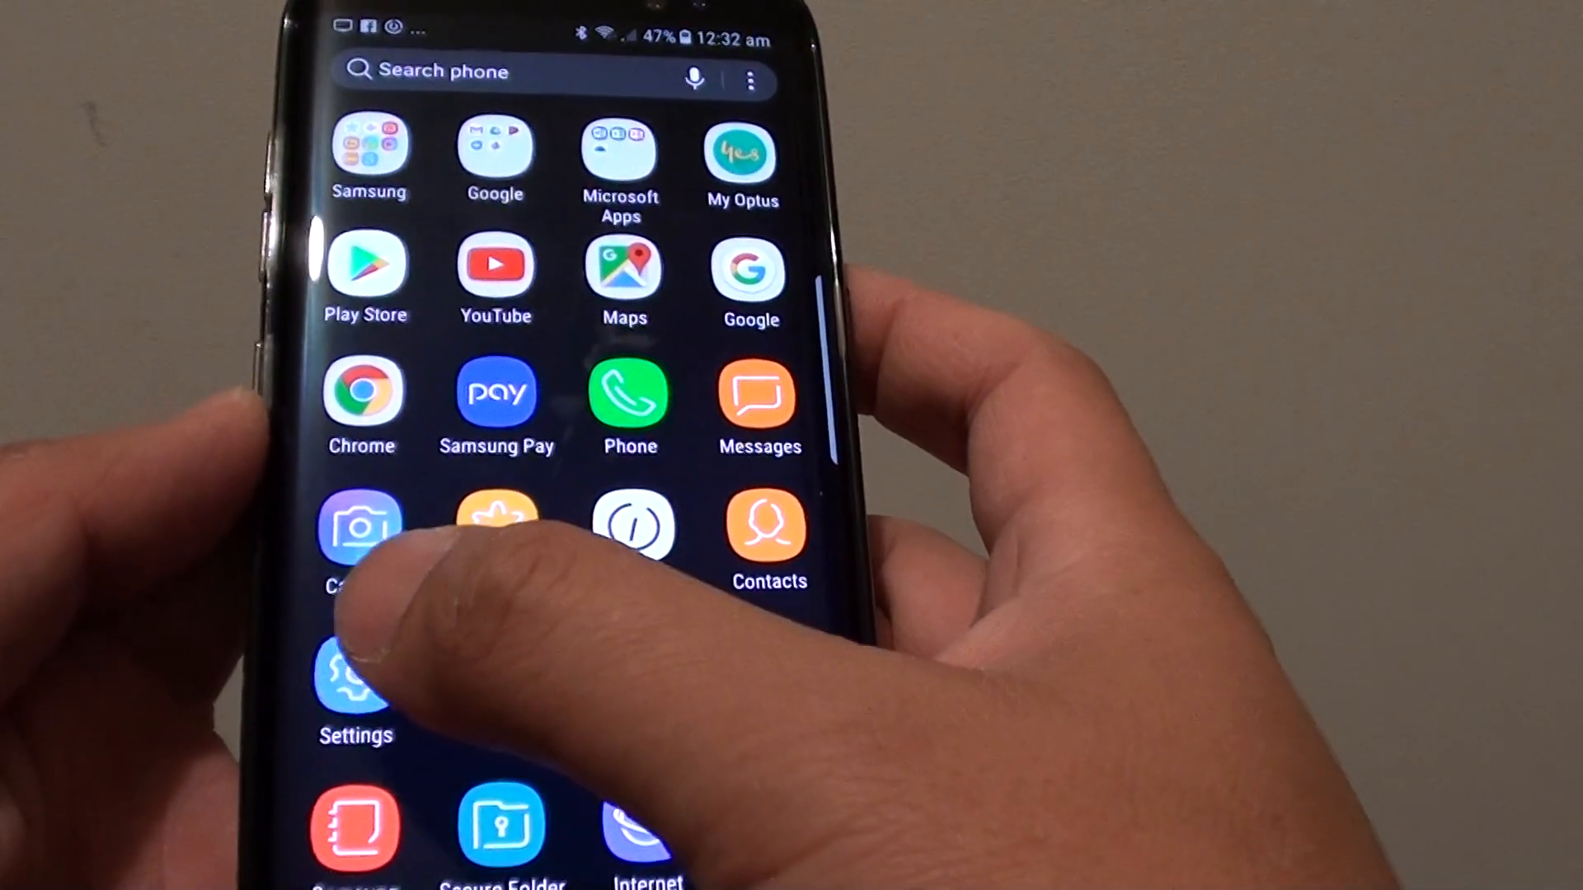
# Step: Navigate from Settings through Connections and Data usage to the Data saver page
pyautogui.click(356, 676)
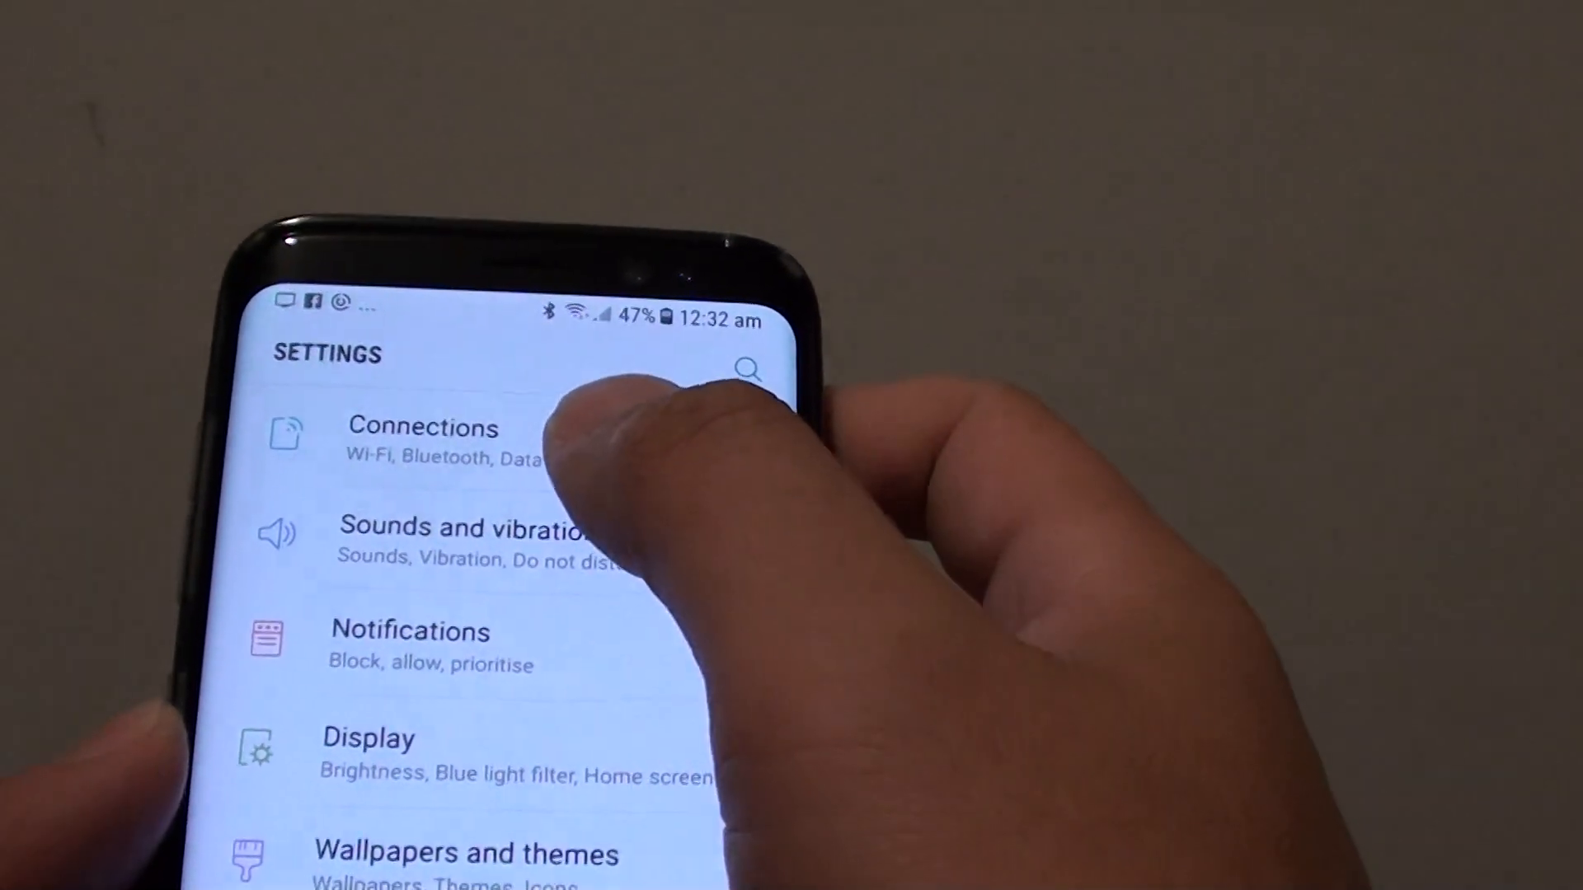
pyautogui.click(424, 444)
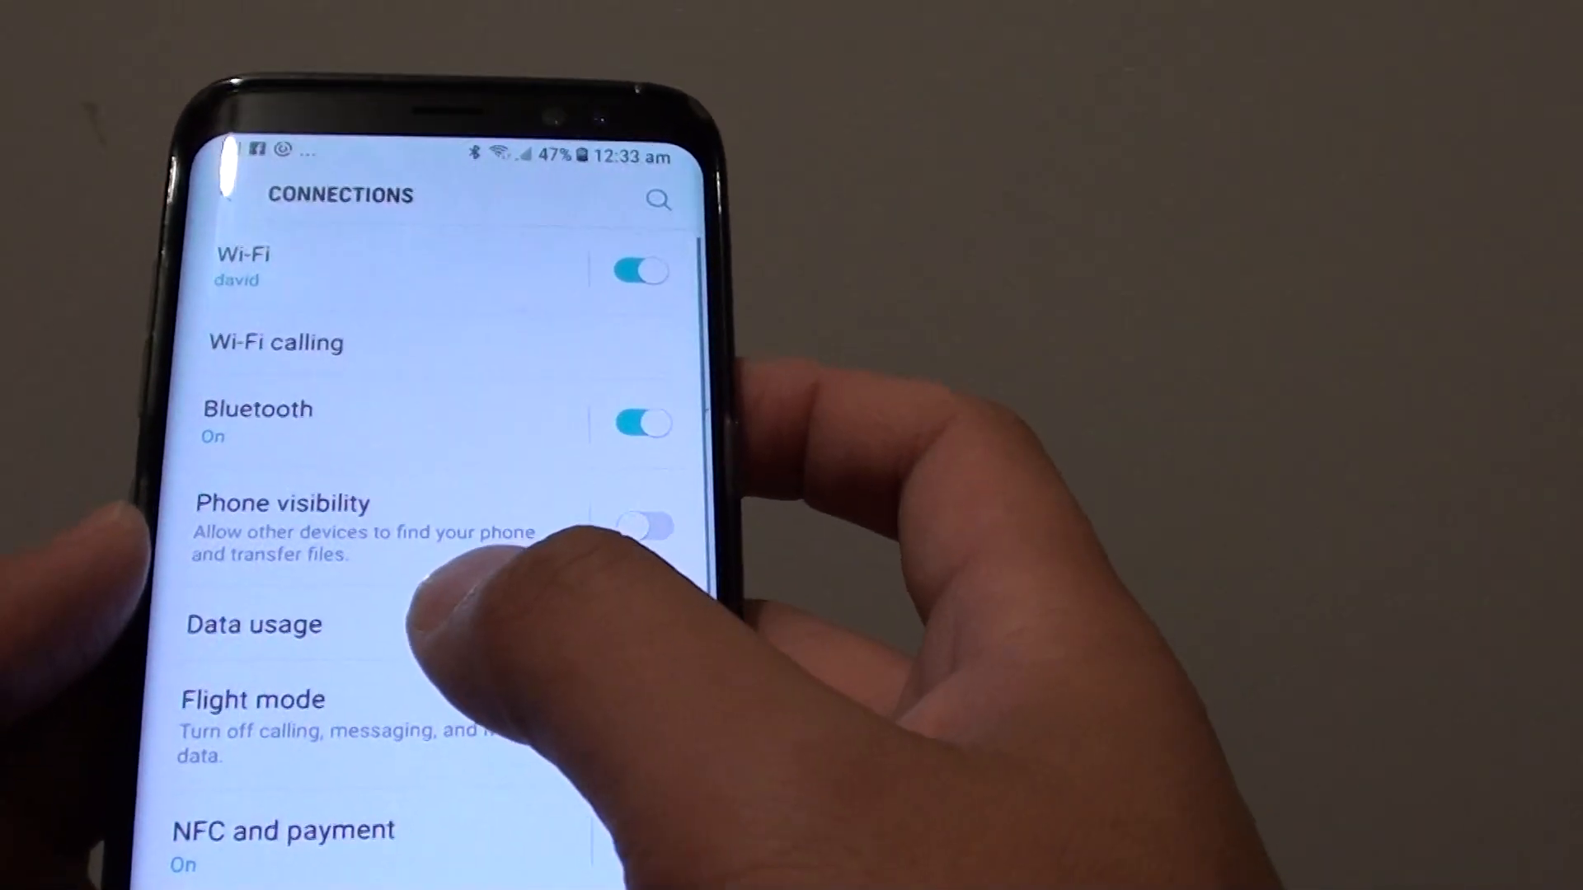
pyautogui.click(254, 623)
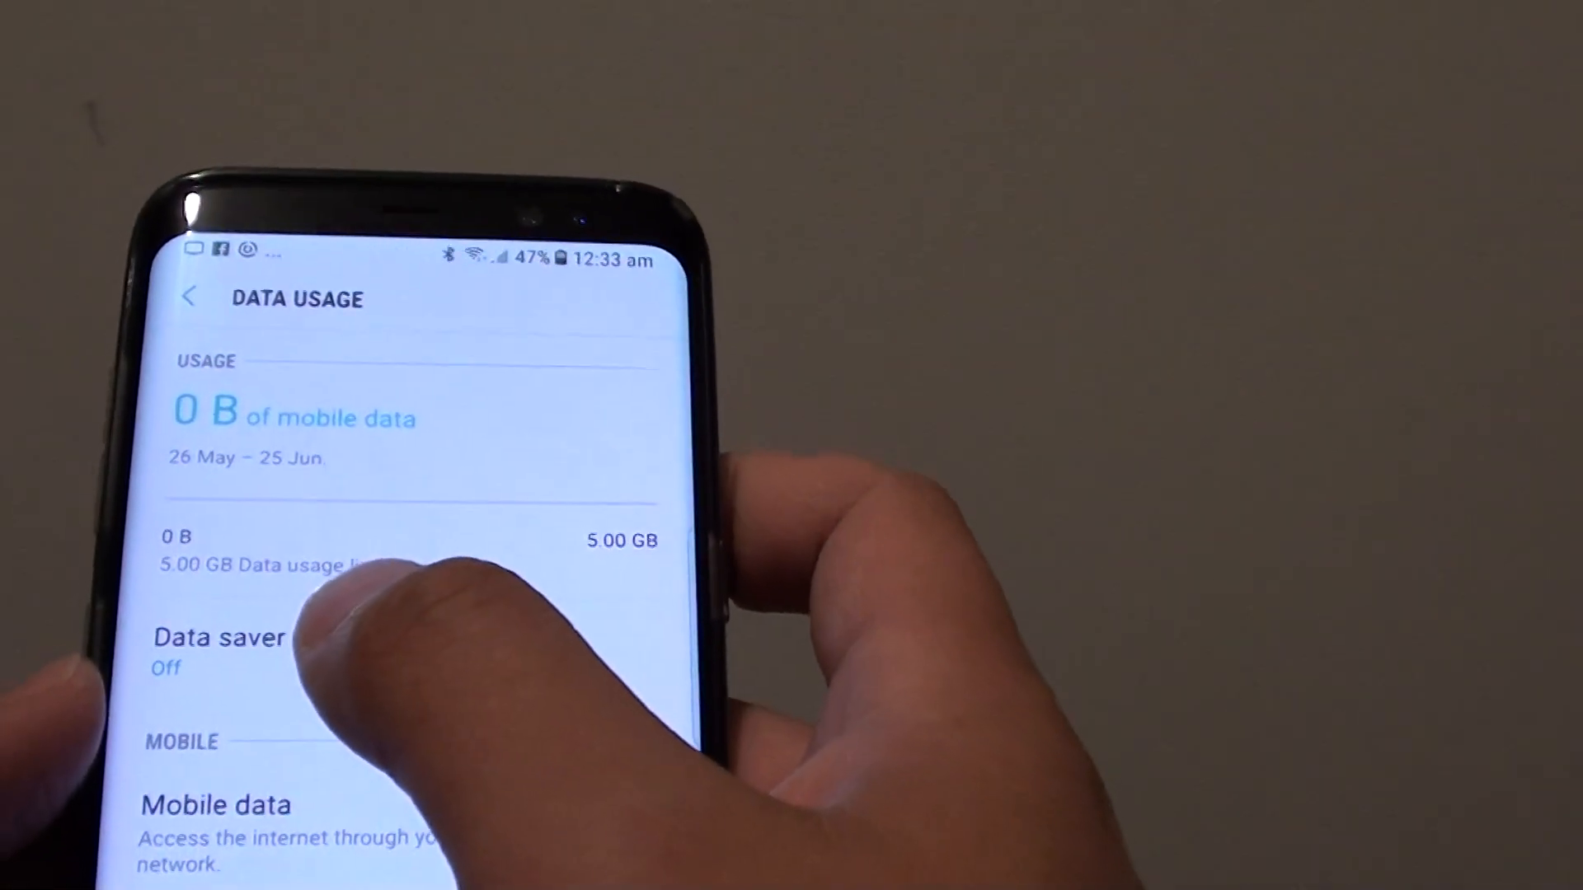
pyautogui.click(220, 639)
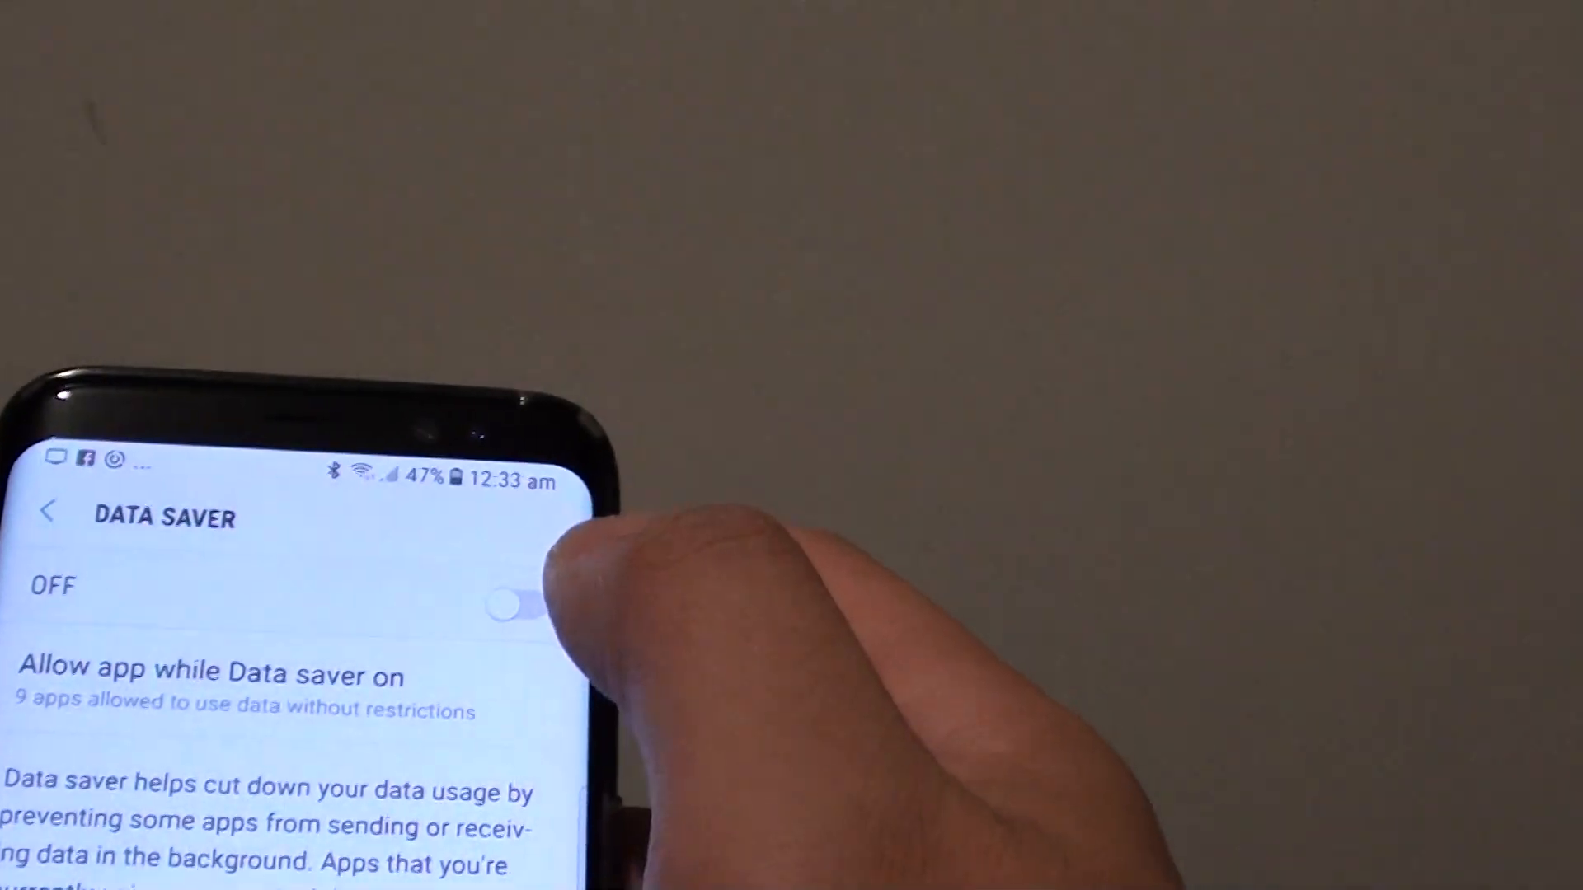
# Step: Toggle Data saver ON so background data is restricted
pyautogui.click(509, 606)
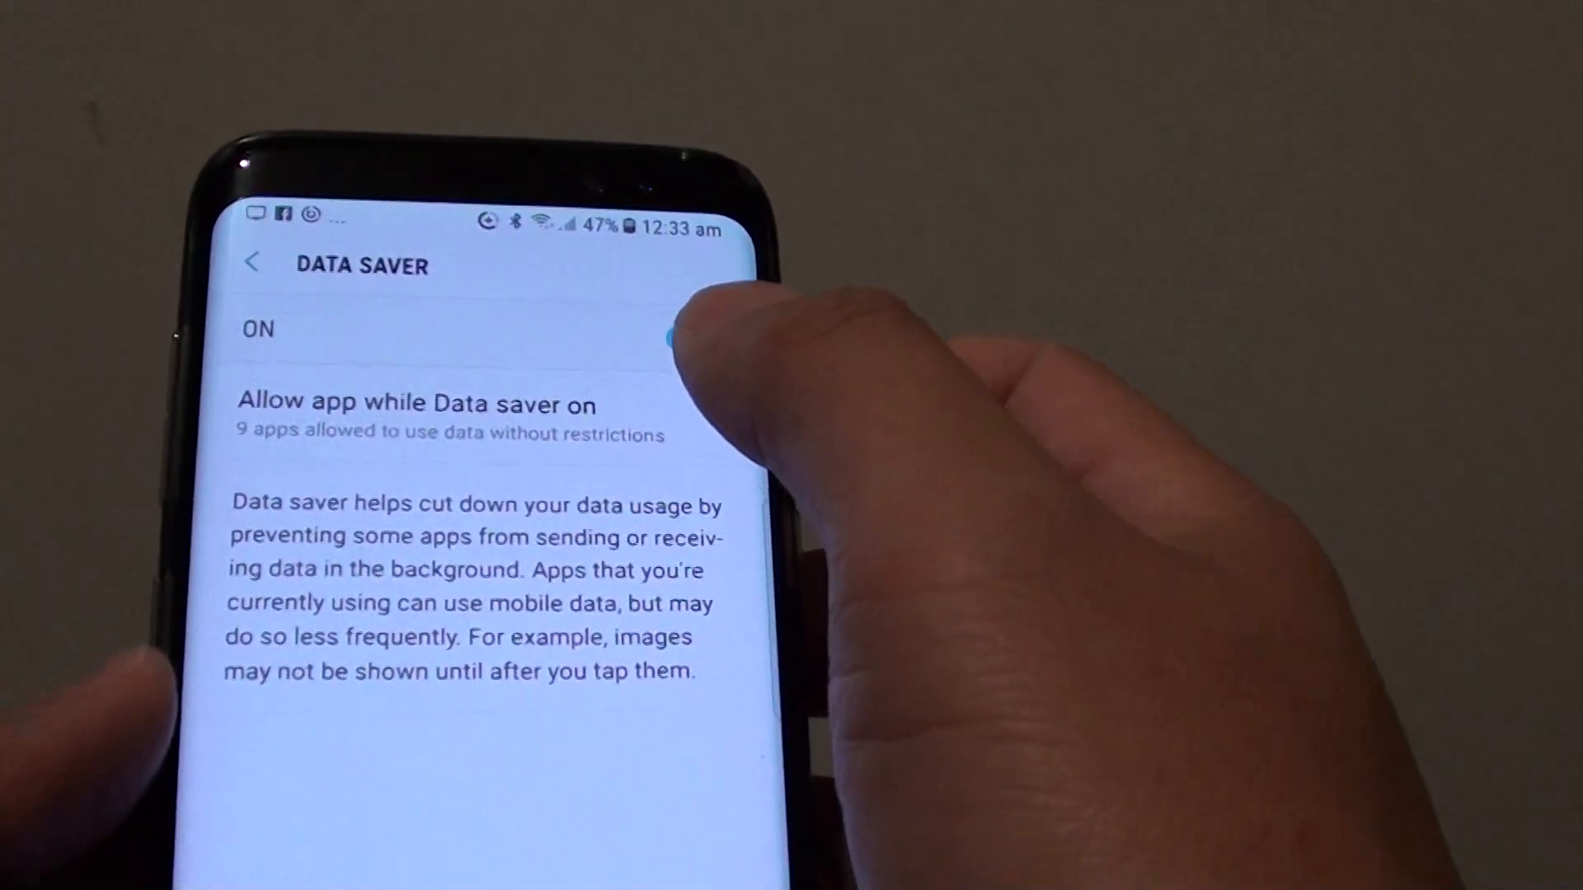
pyautogui.click(672, 333)
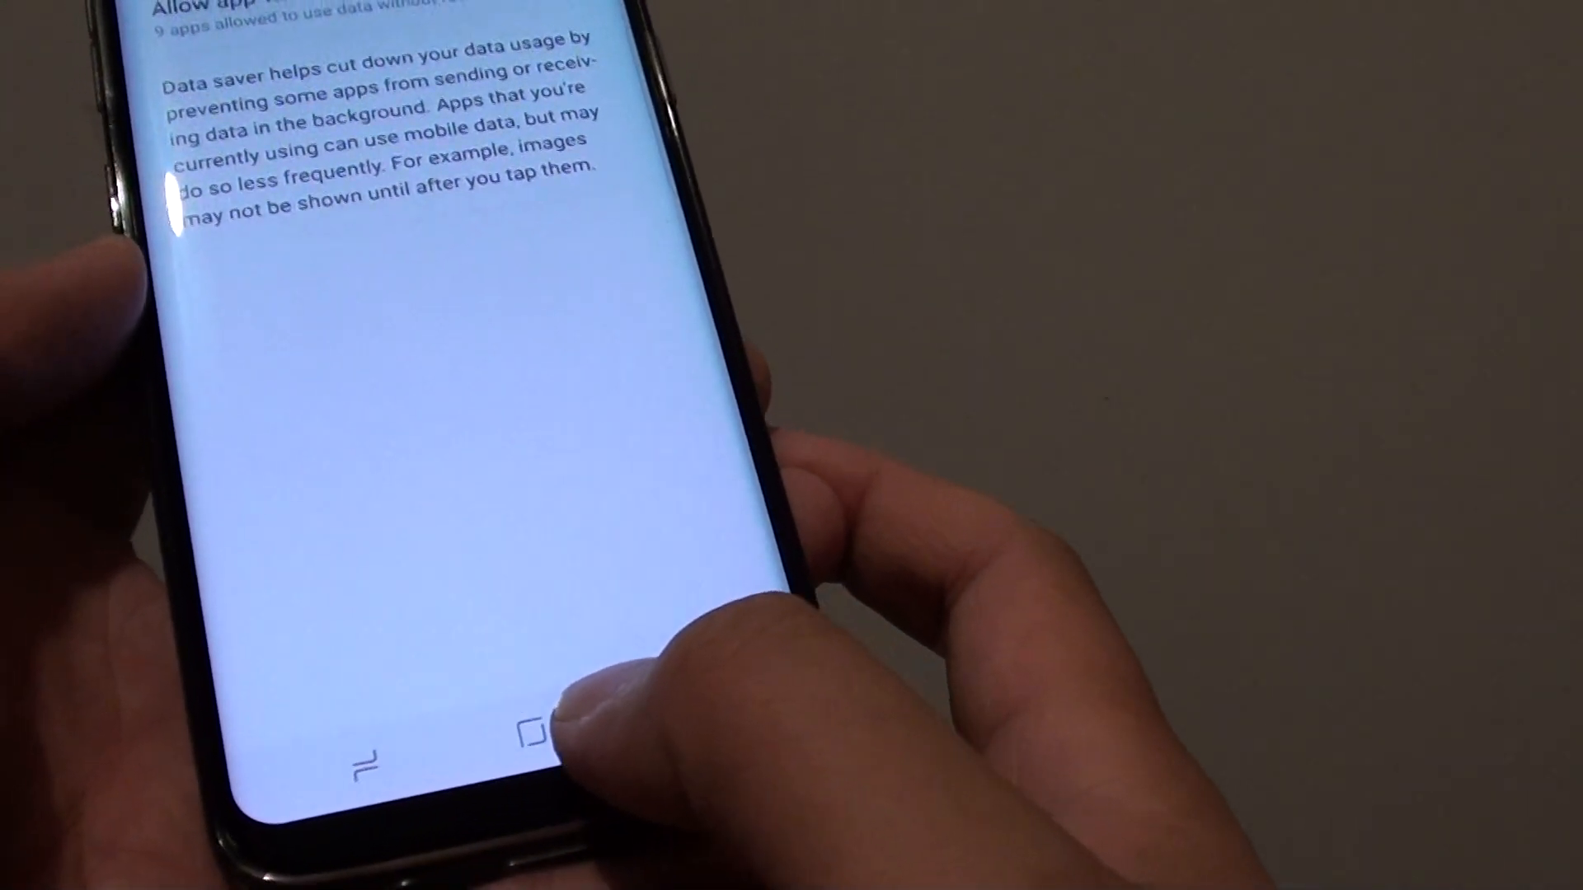
pyautogui.click(535, 737)
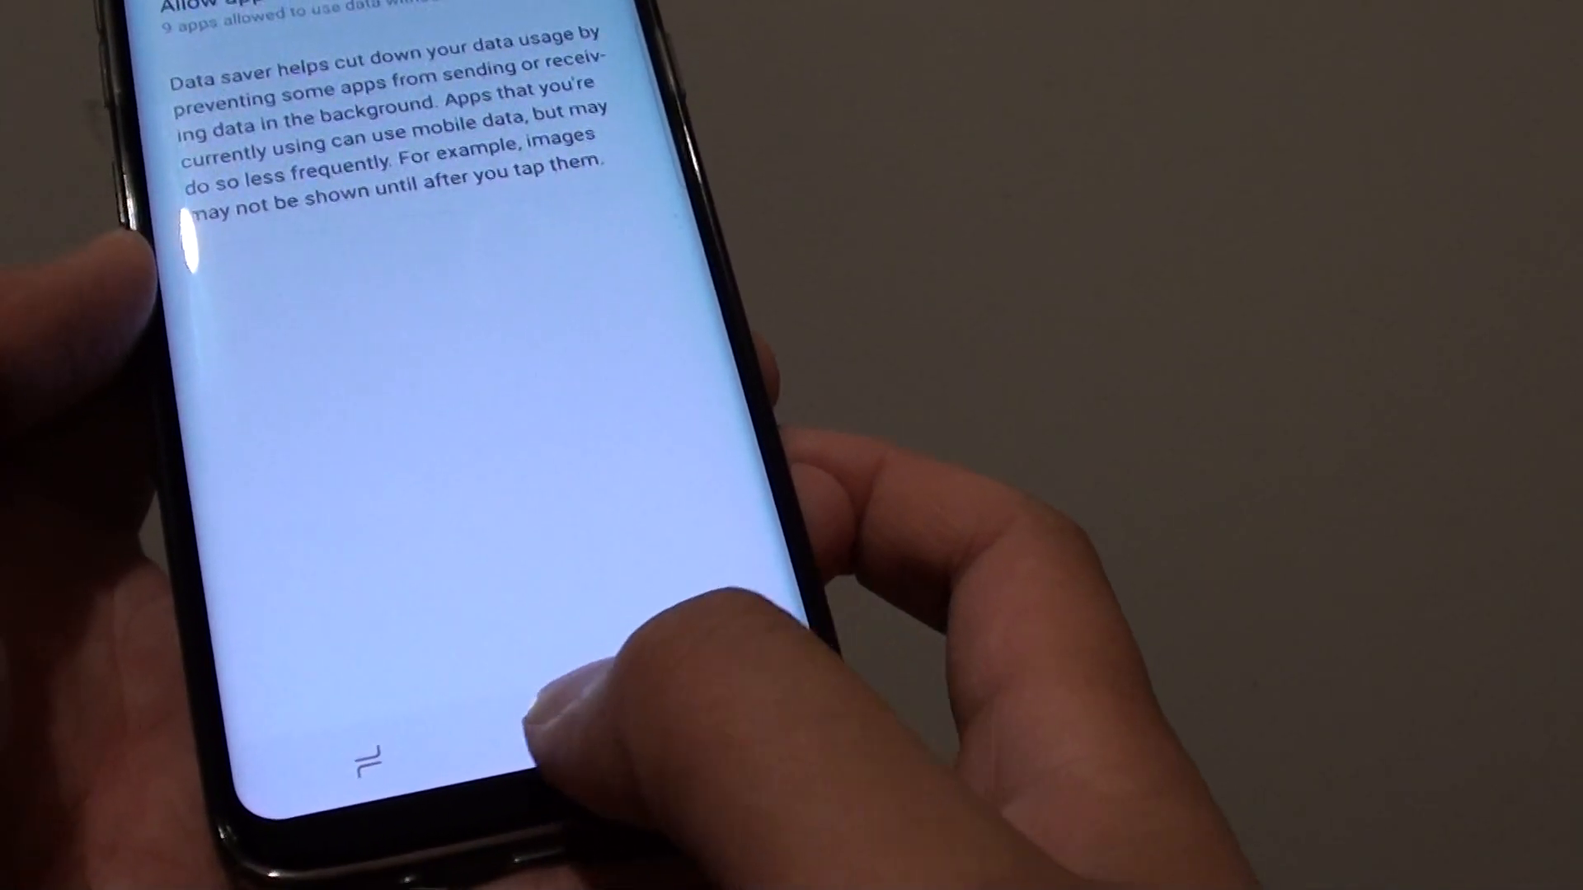